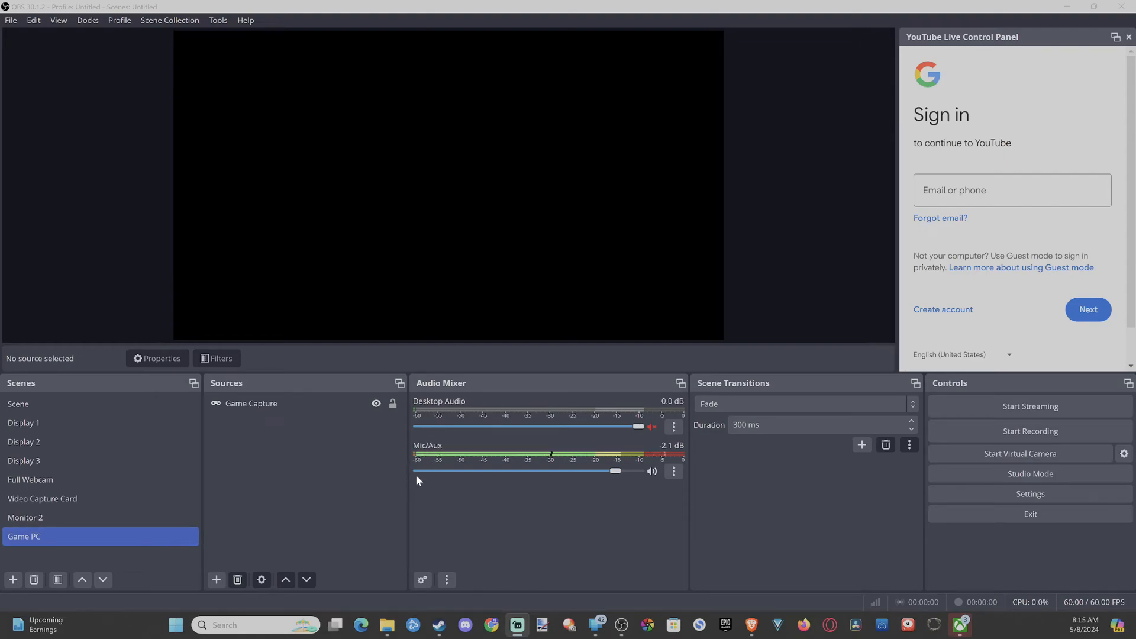
mouse_move(382, 457)
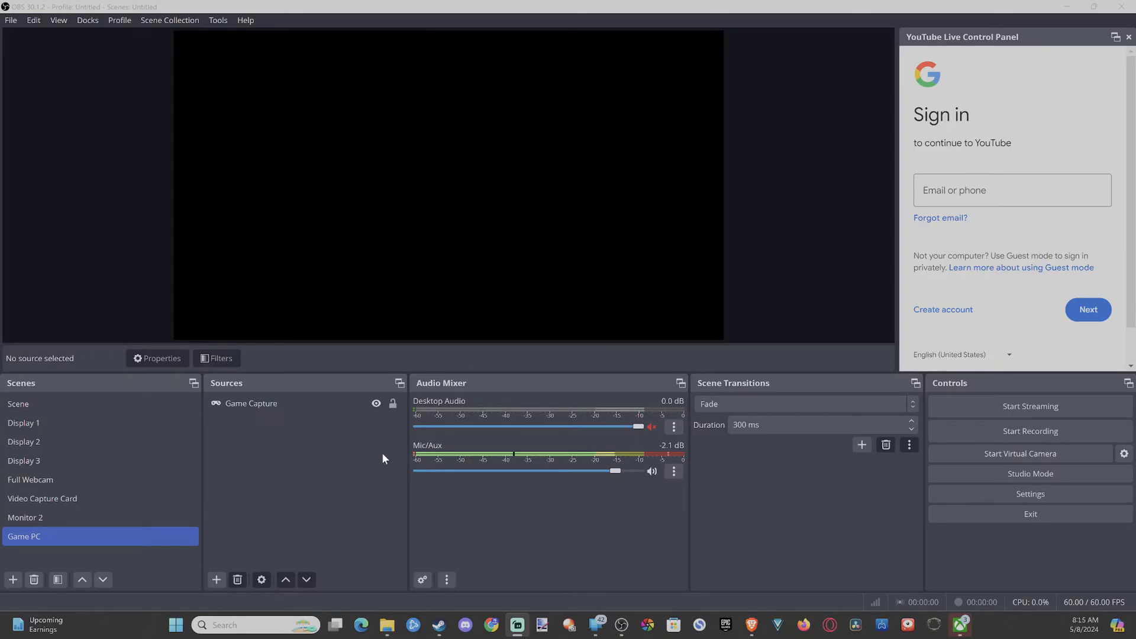
mouse_move(375, 467)
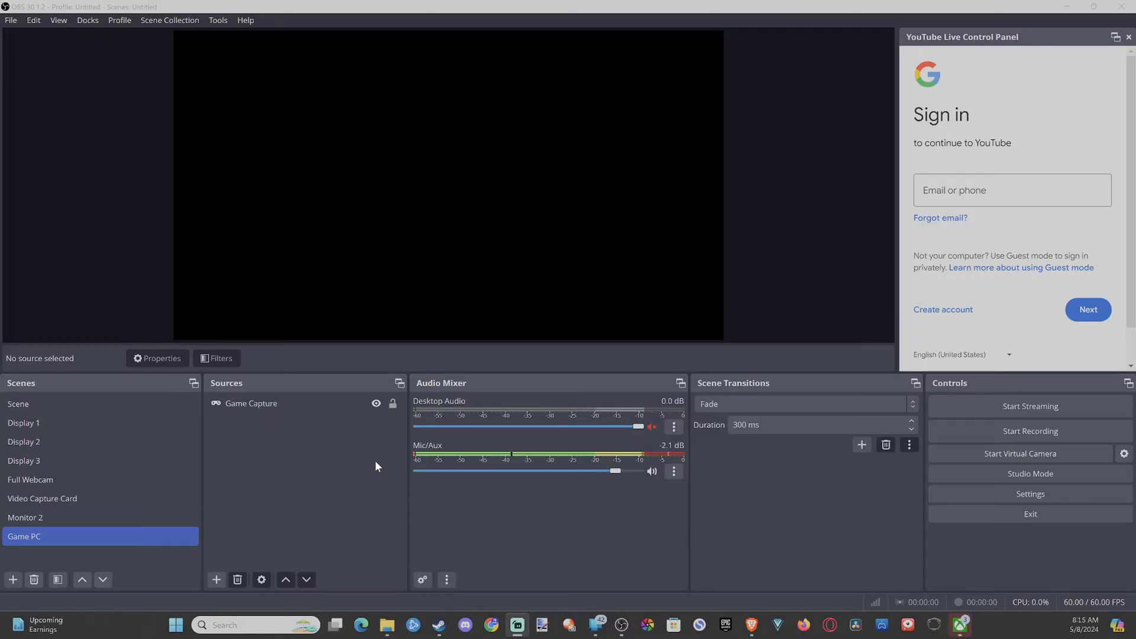
- Select the Game PC scene and its Game Capture source in the scene lists
left_click(31, 480)
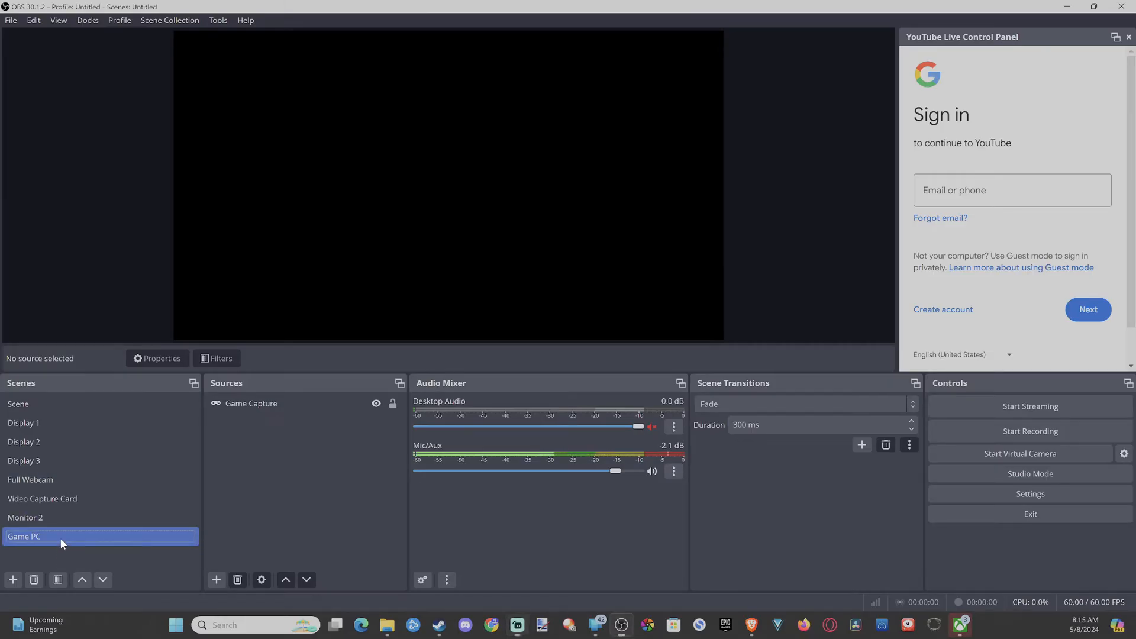
left_click(251, 404)
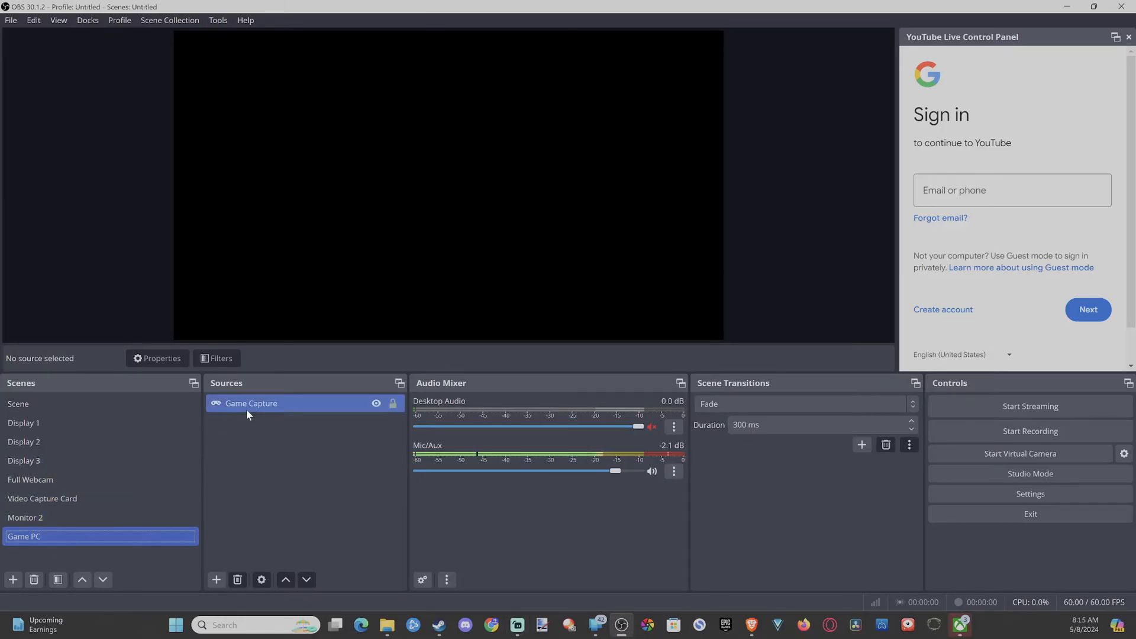
left_click(251, 402)
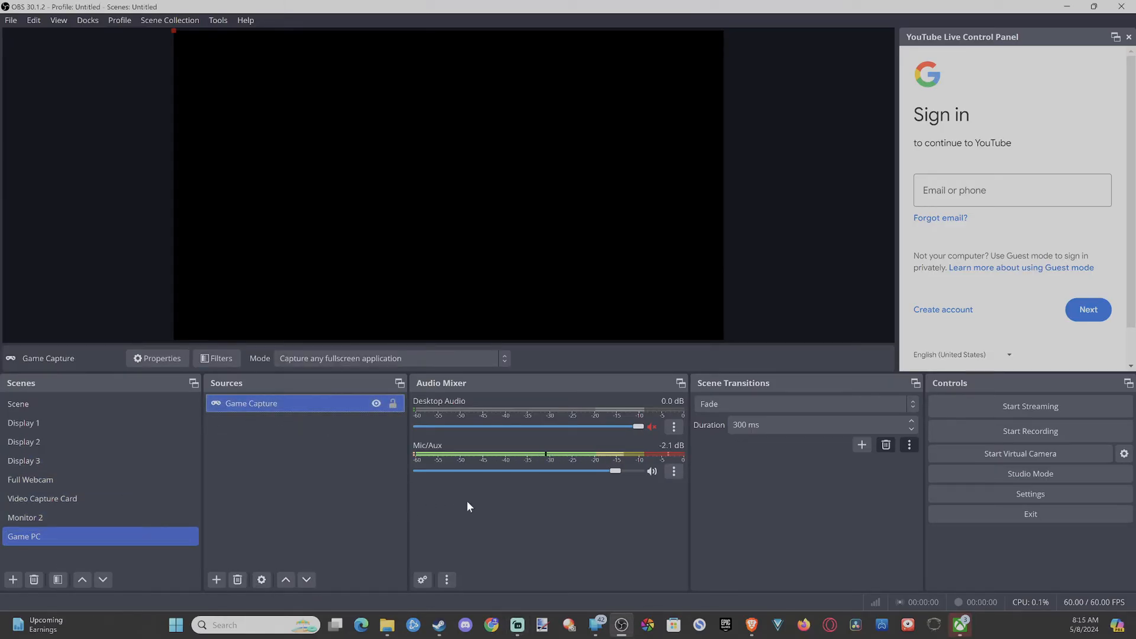
mouse_move(367, 514)
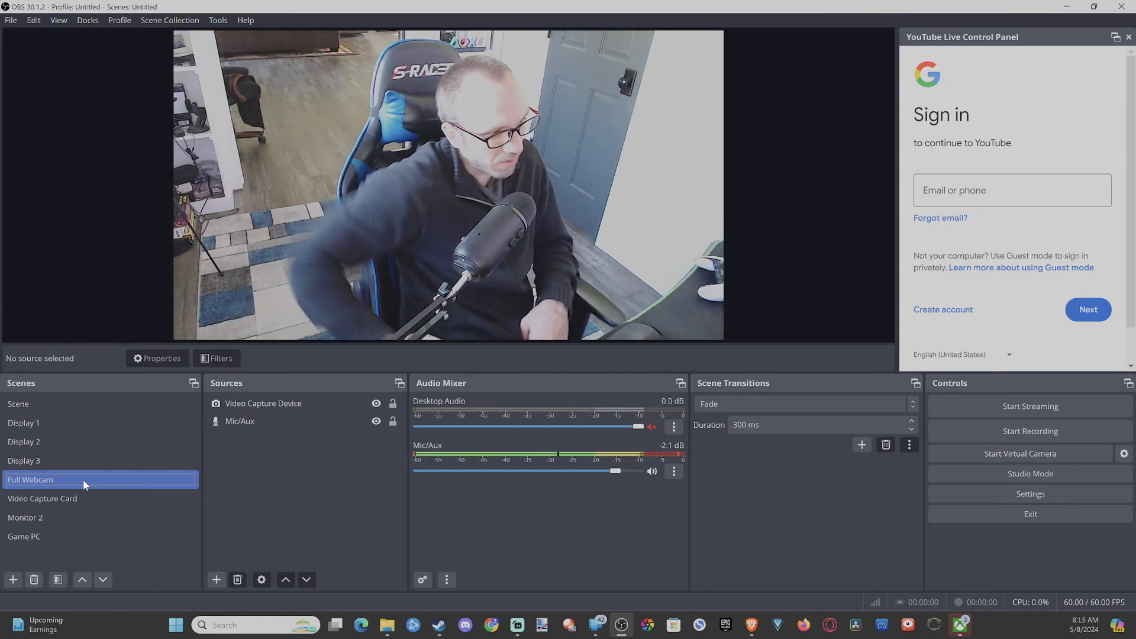
- Switch to the Full Webcam scene and bring up Advanced Audio Properties from the mixer gear
left_click(240, 422)
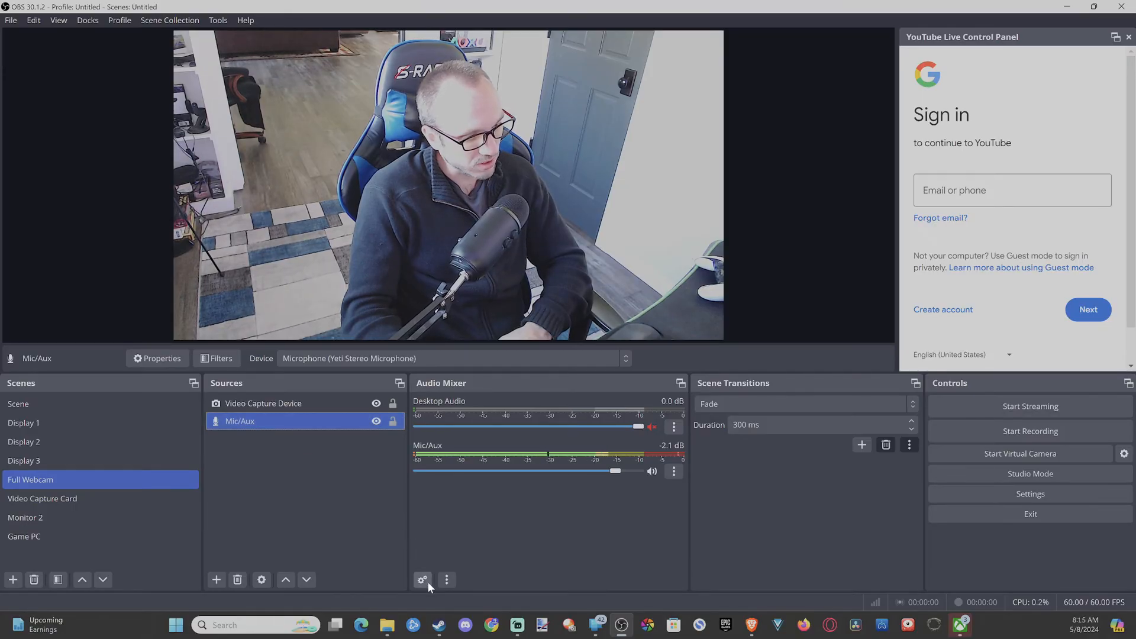
left_click(421, 578)
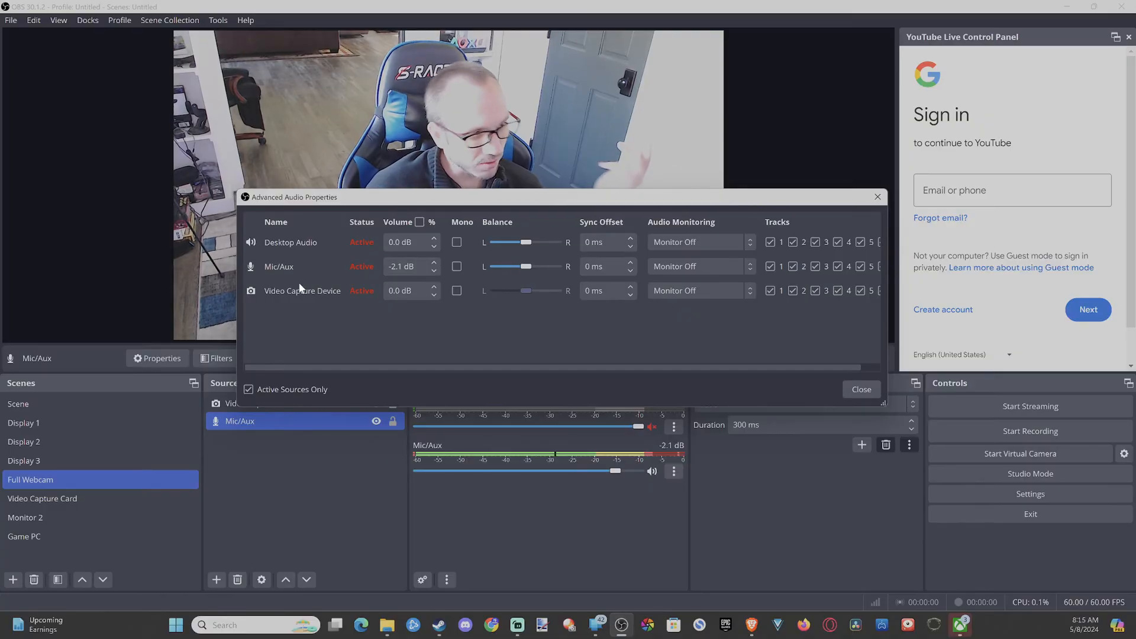
mouse_move(310, 272)
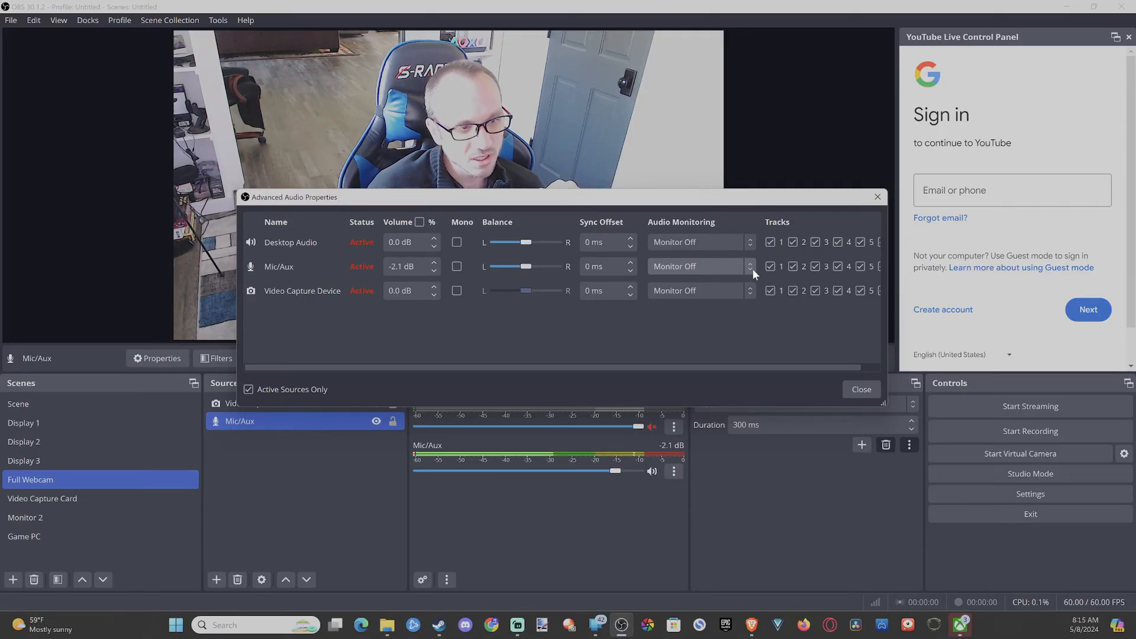
- Cycle Mic/Aux Audio Monitoring through Monitor Only (mute output) and Monitor and Output, ending on Monitor Off
left_click(751, 266)
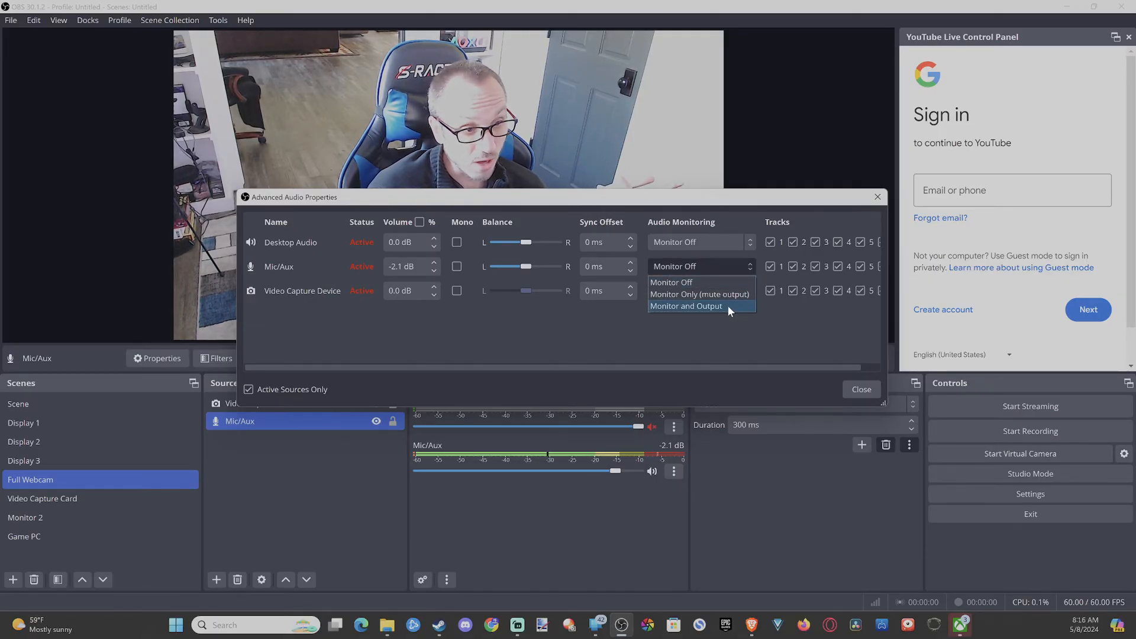
mouse_move(677, 300)
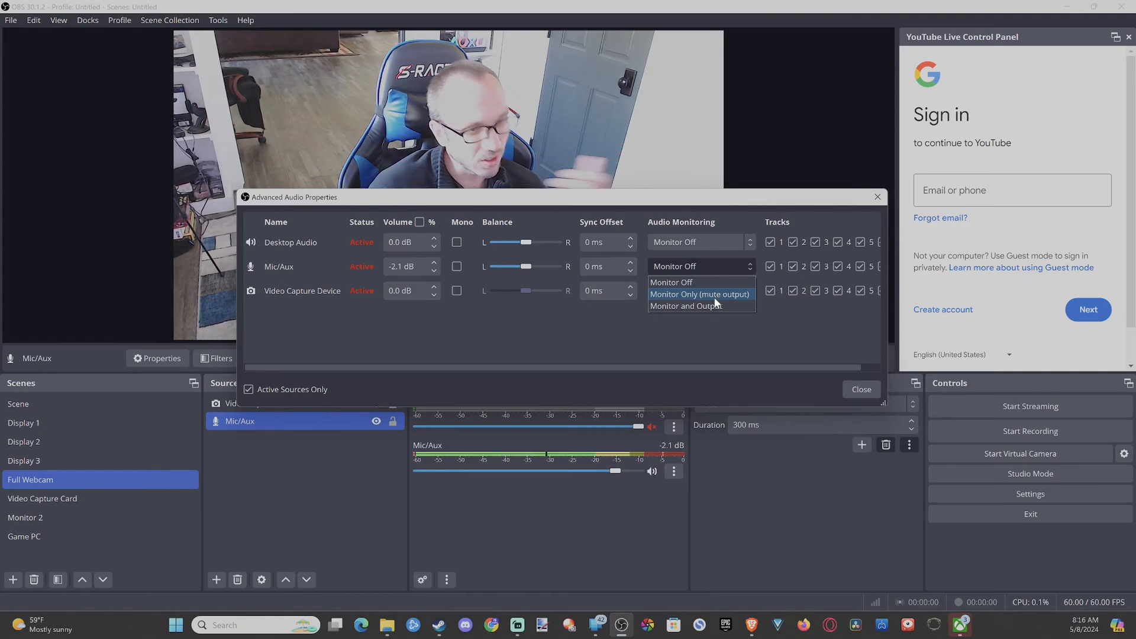
mouse_move(696, 306)
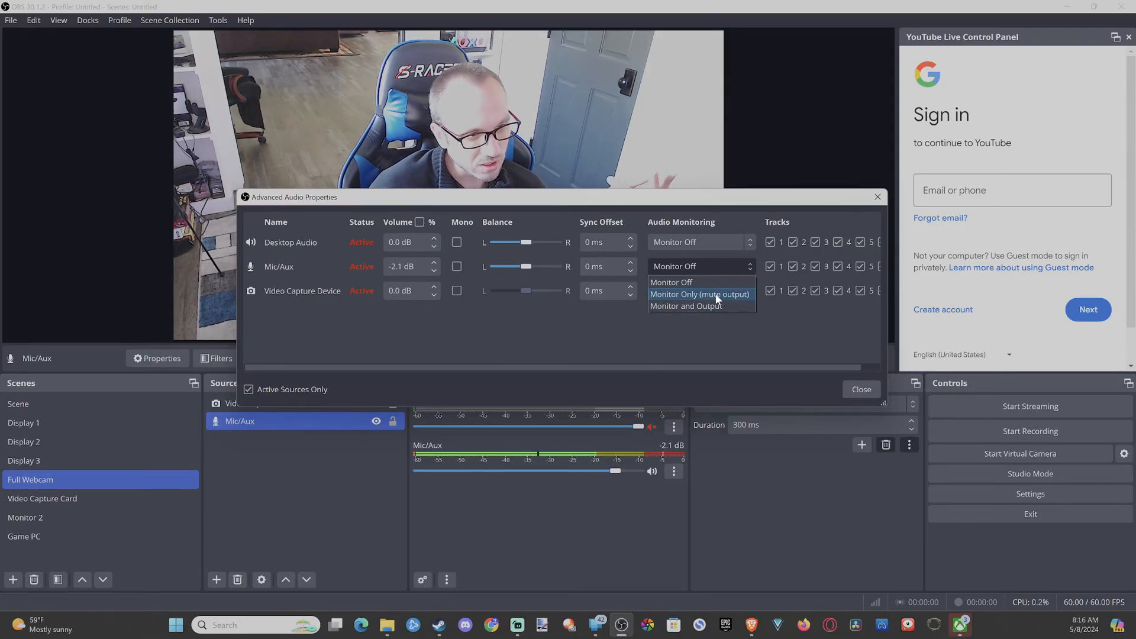
left_click(699, 295)
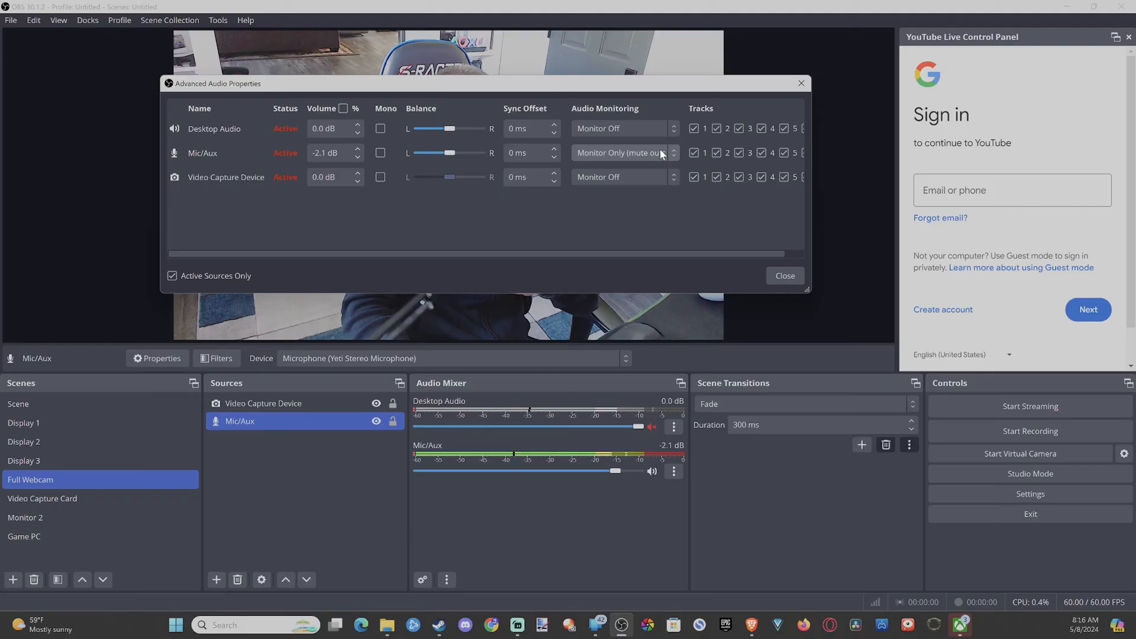
left_click(621, 153)
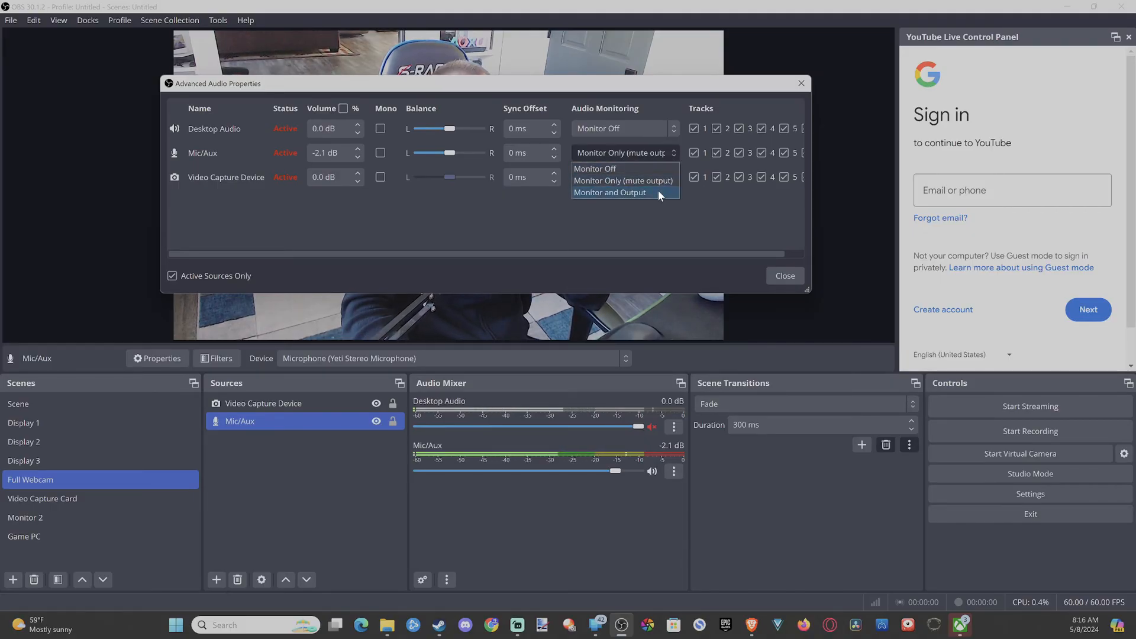
left_click(611, 192)
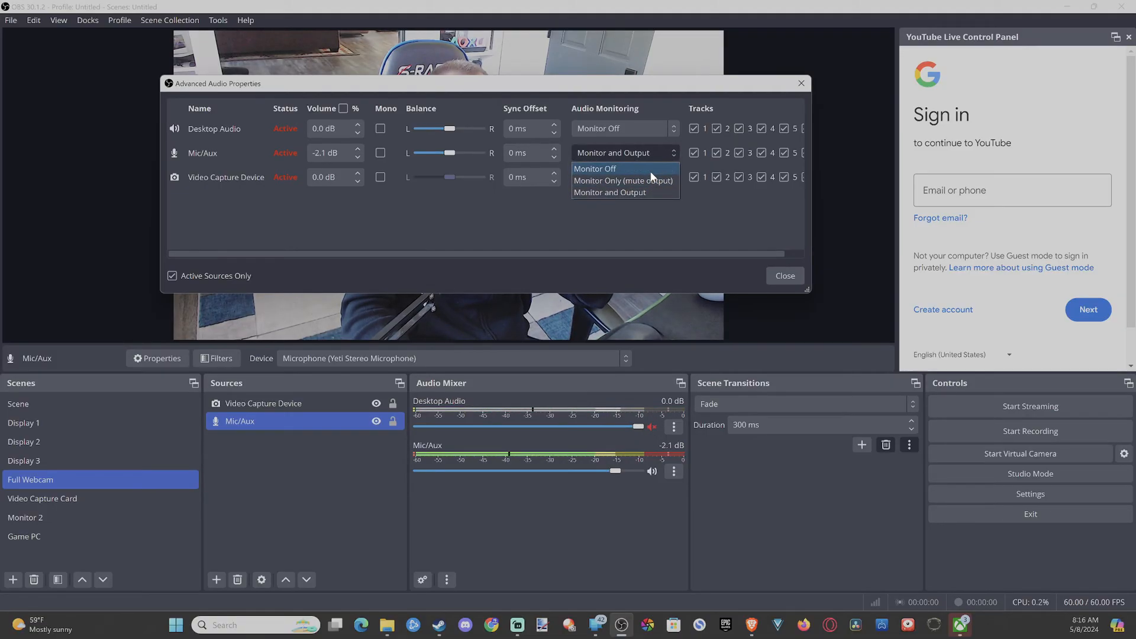
left_click(594, 168)
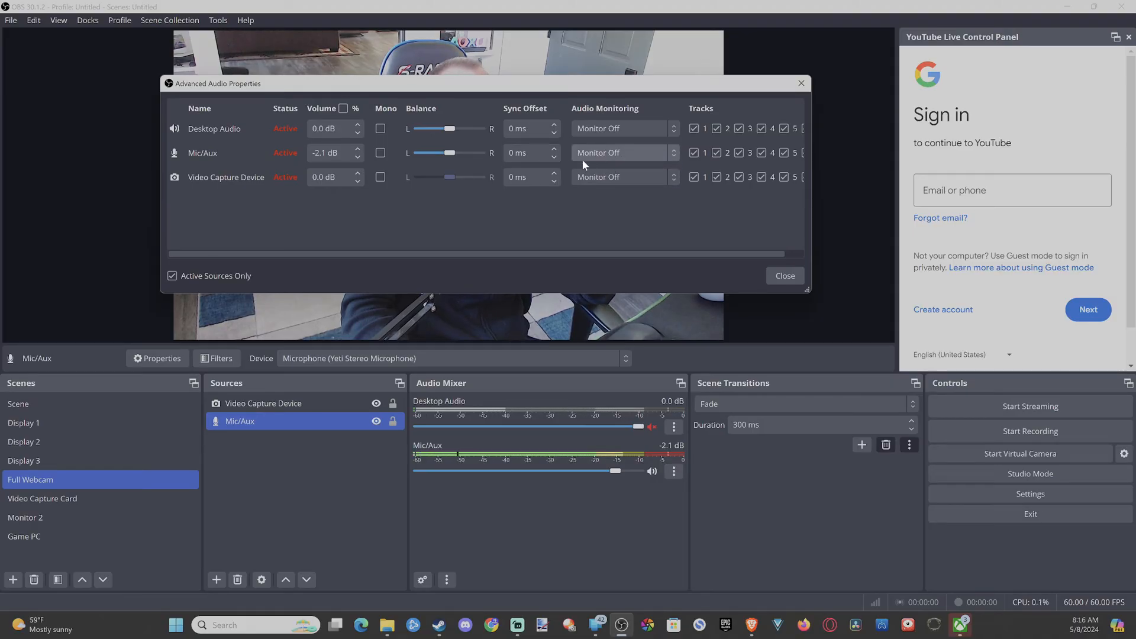
mouse_move(629, 147)
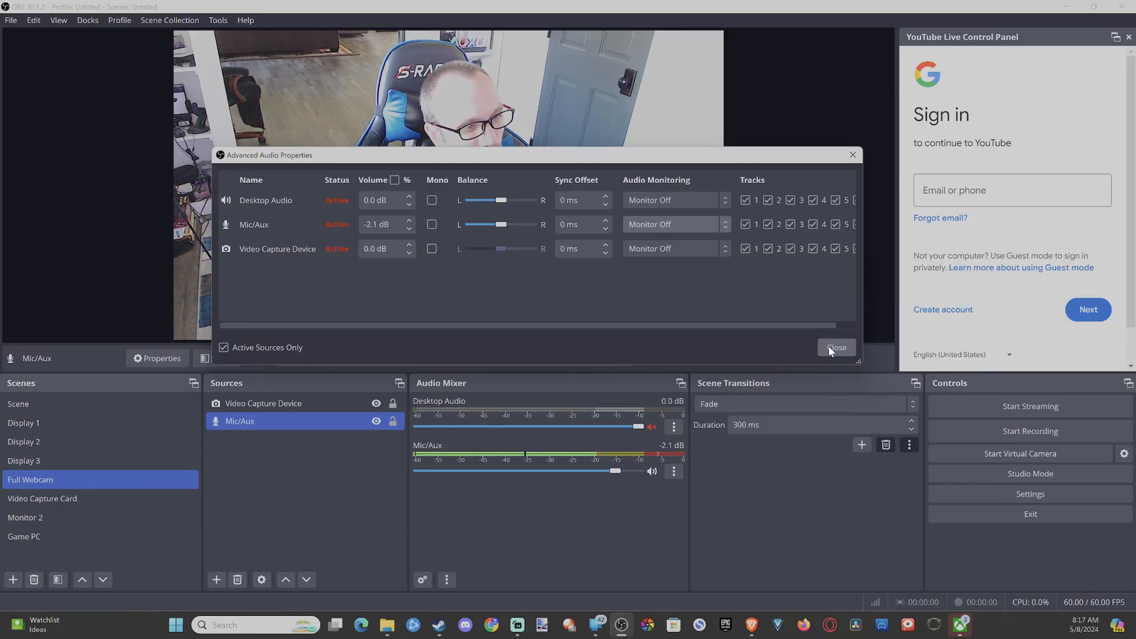
- Close Advanced Audio Properties to return to the webcam preview
left_click(836, 347)
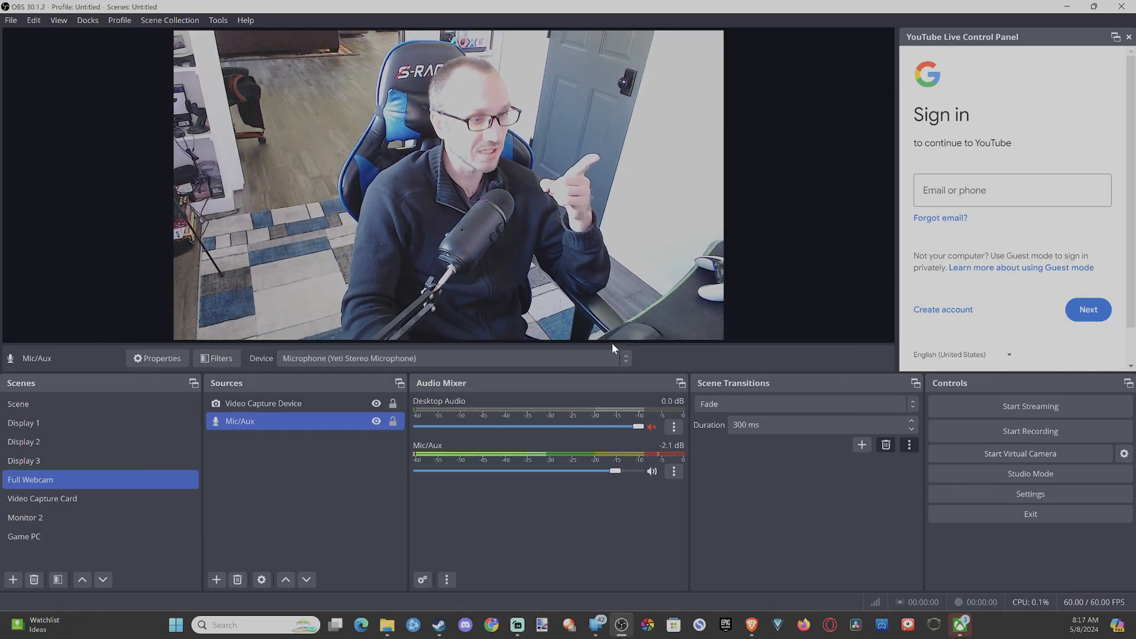